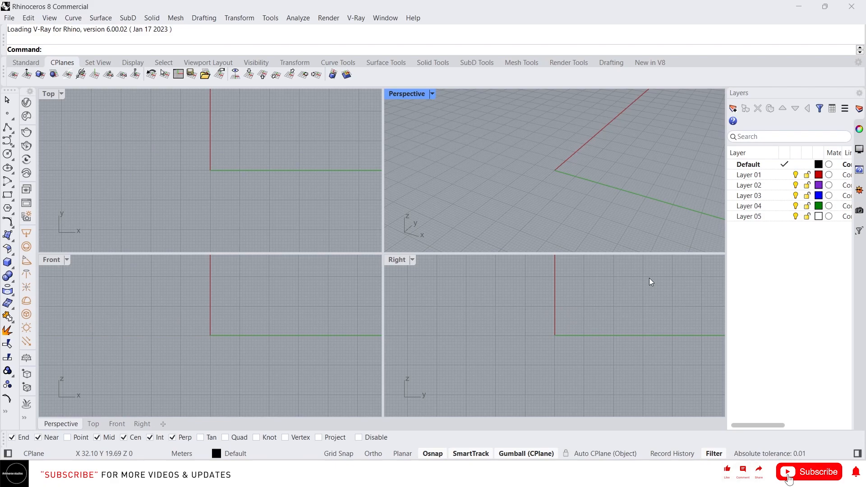
mouse_move(639, 384)
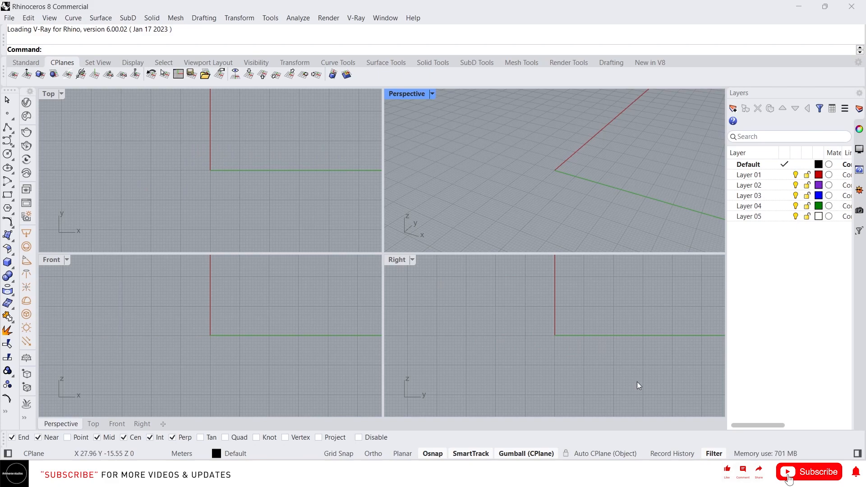
mouse_move(635, 386)
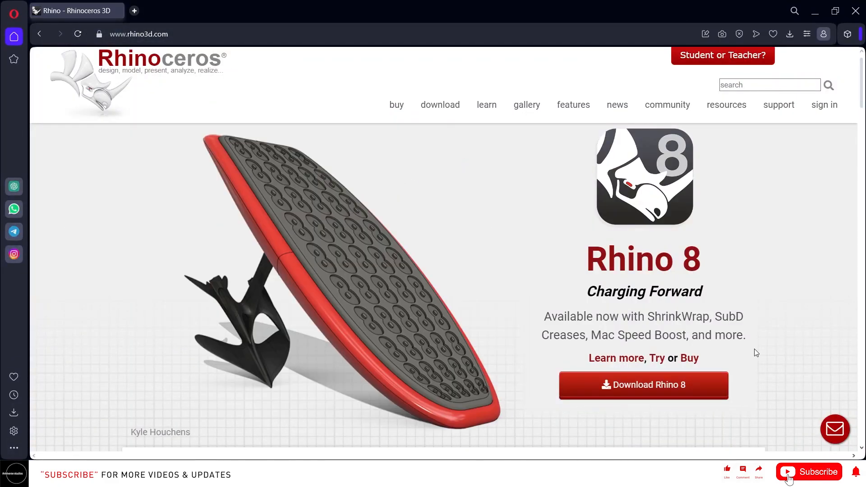
mouse_move(634, 398)
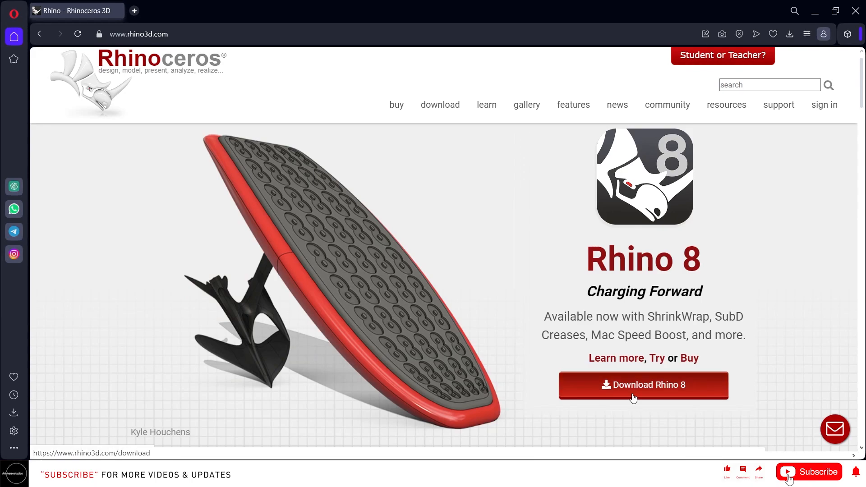
Navigate from the Rhino 8 download options to the full Rhino 8 for Windows download.
left_click(634, 399)
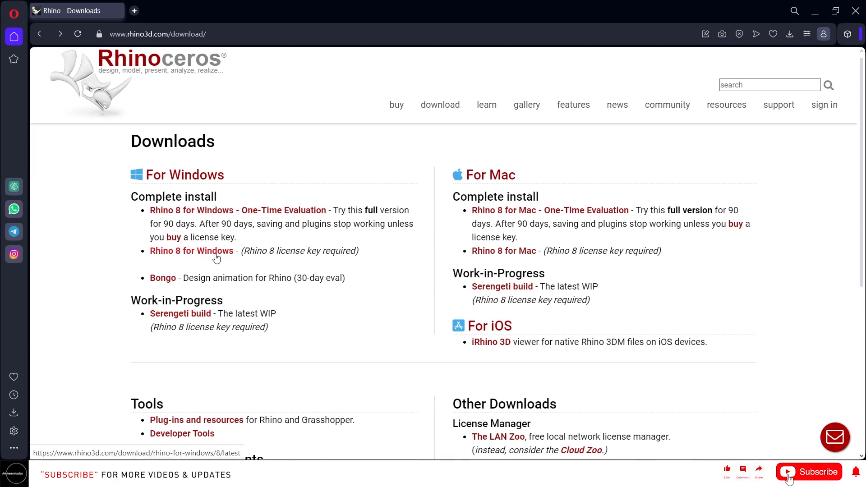
left_click(184, 251)
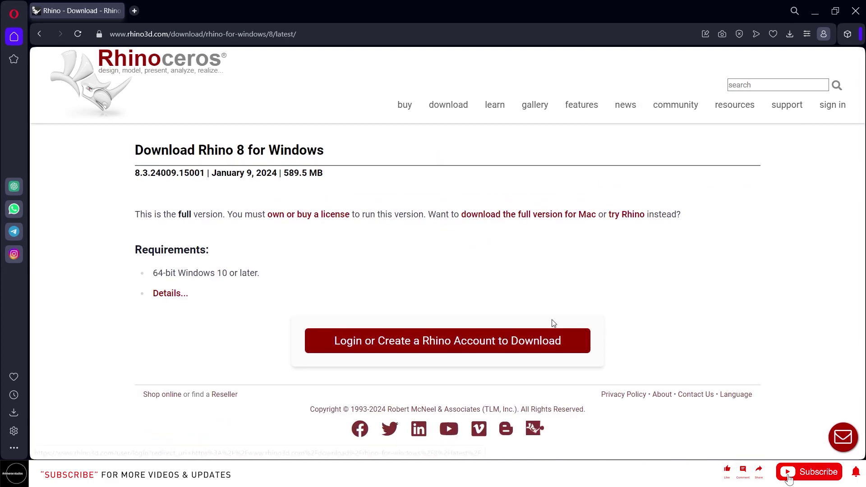
mouse_move(406, 356)
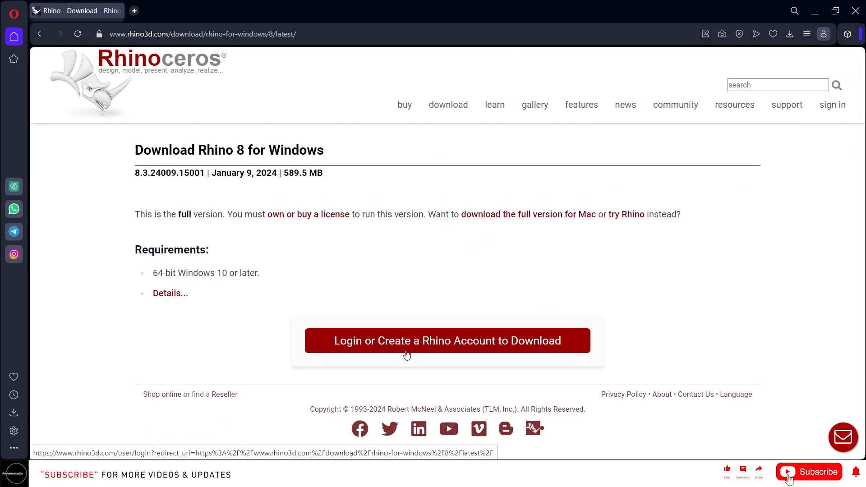
mouse_move(416, 348)
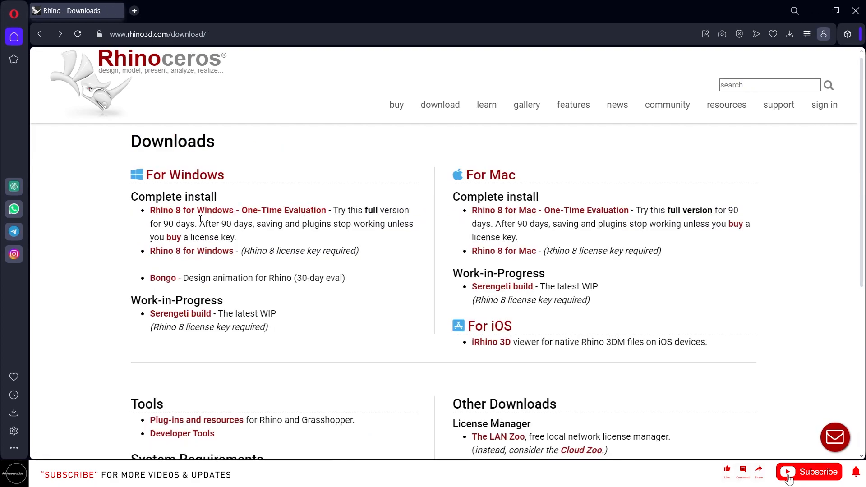
mouse_move(216, 218)
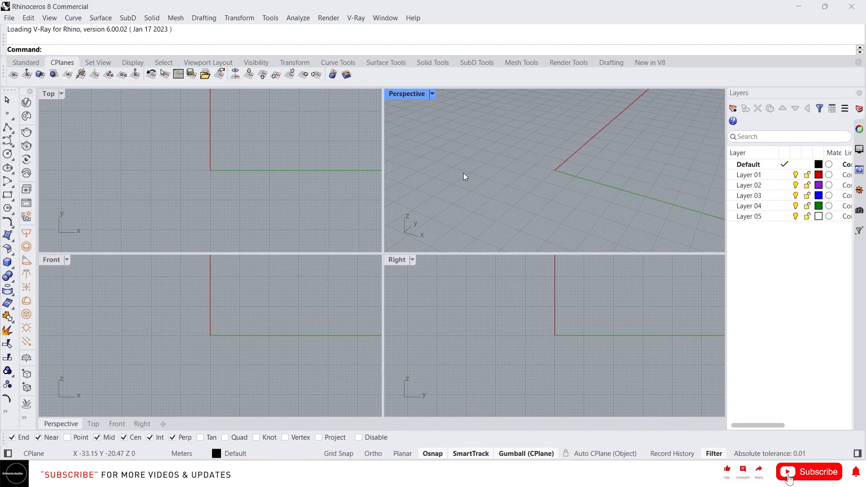
mouse_move(457, 189)
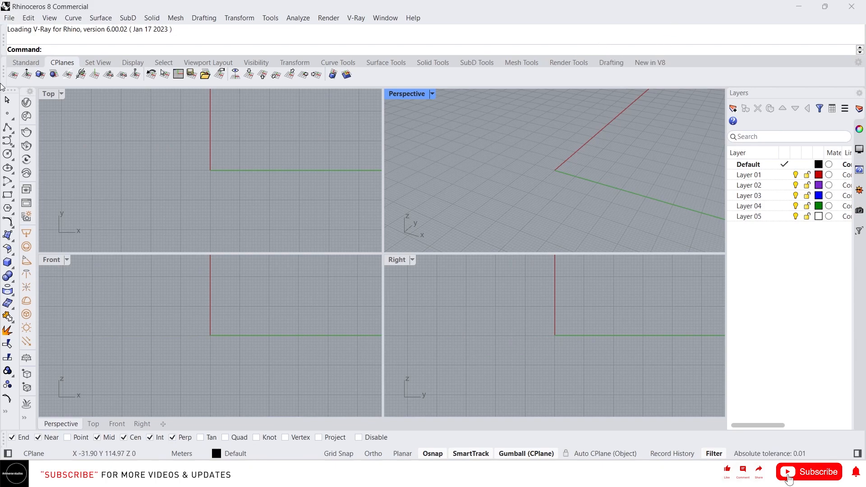
mouse_move(278, 171)
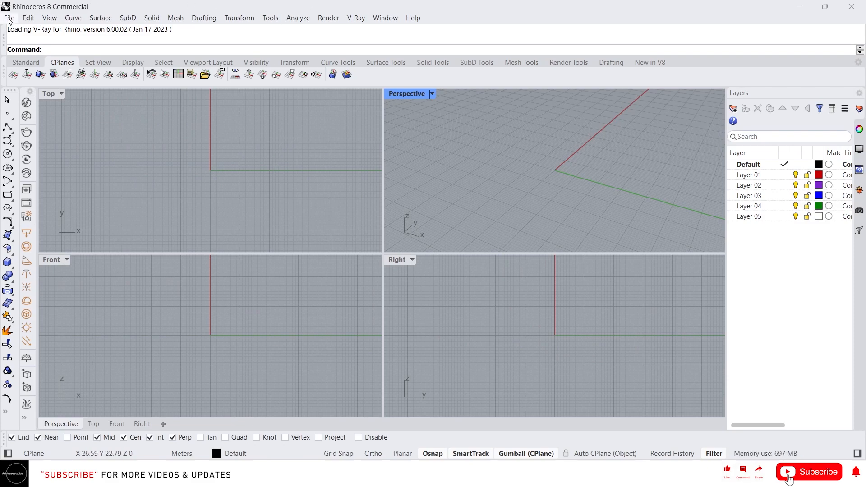
Peek at the File menu, then switch the toolbar to the Standard tool set.
left_click(11, 18)
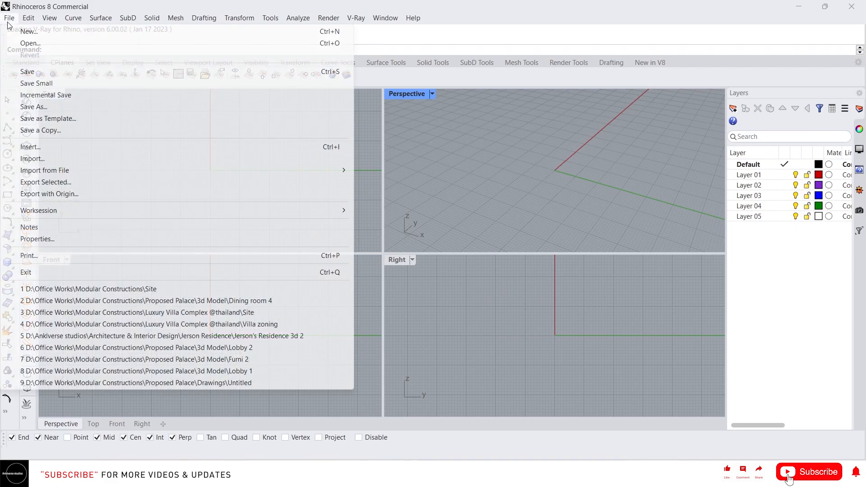
left_click(385, 17)
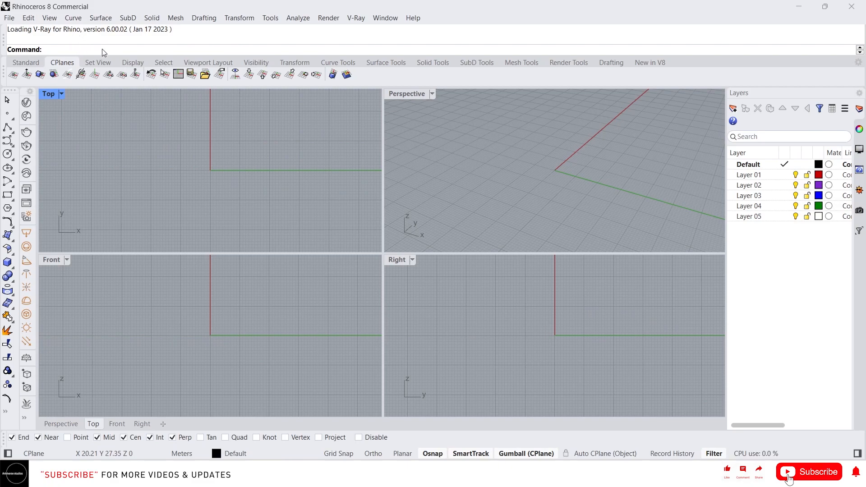
left_click(26, 62)
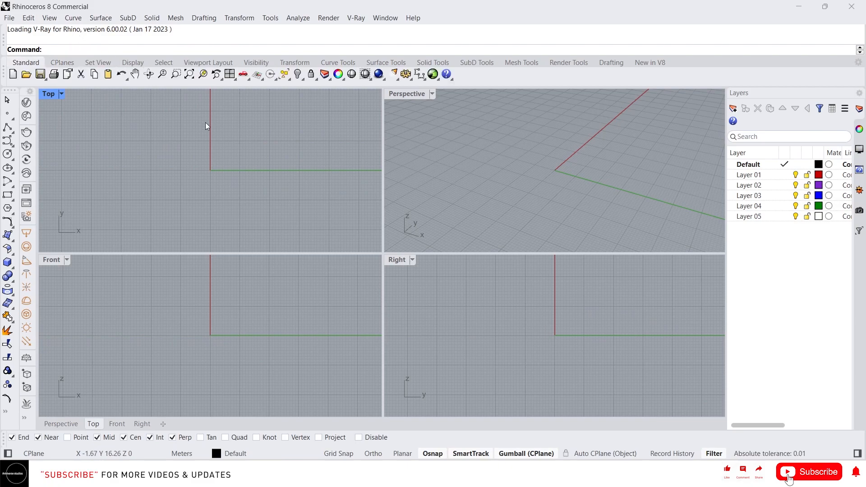
mouse_move(150, 117)
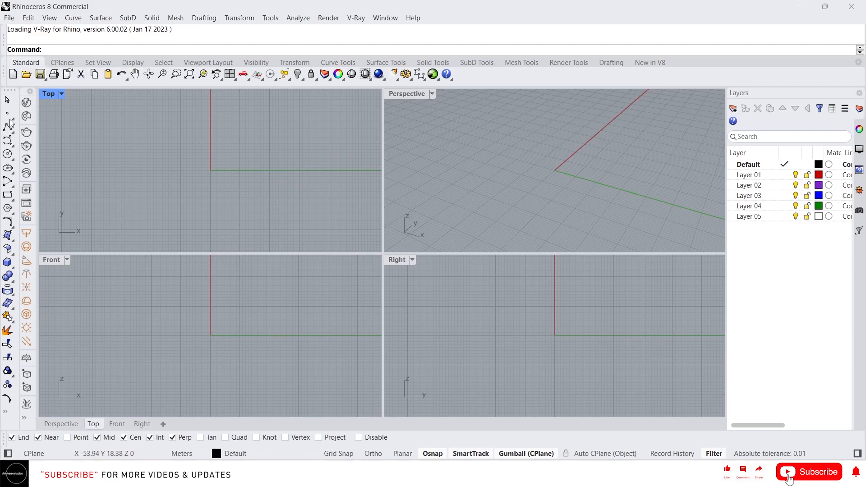
mouse_move(38, 191)
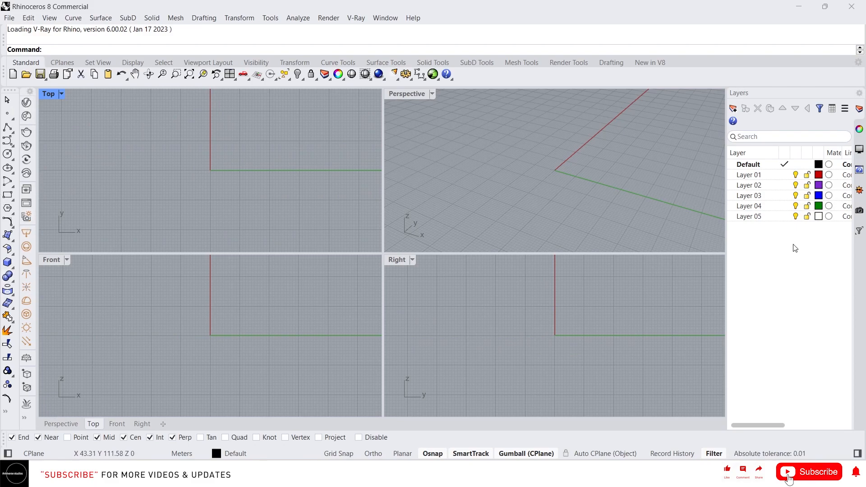
mouse_move(820, 236)
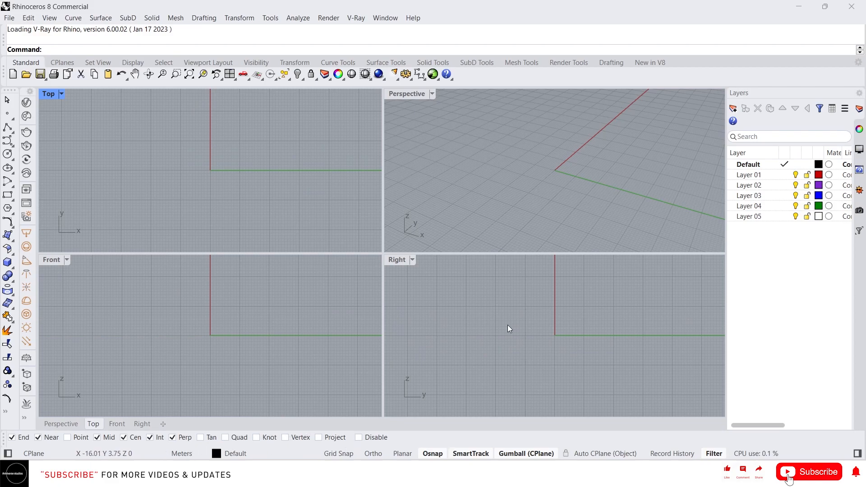
mouse_move(525, 284)
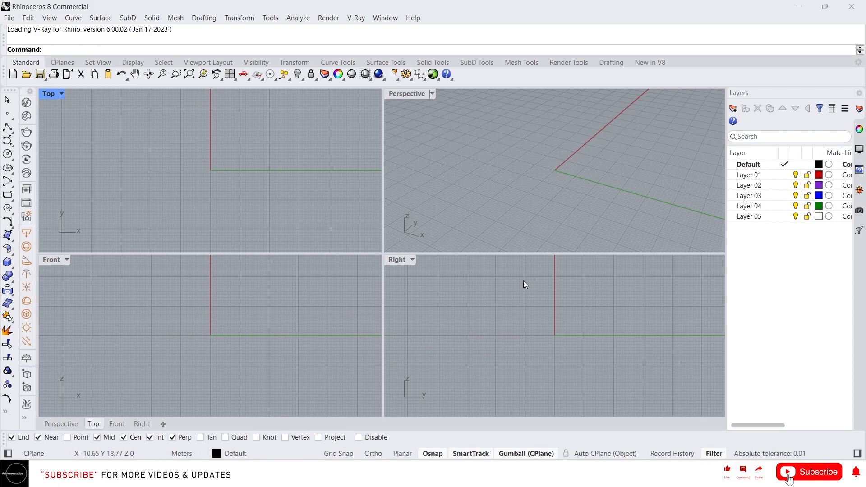
mouse_move(294, 218)
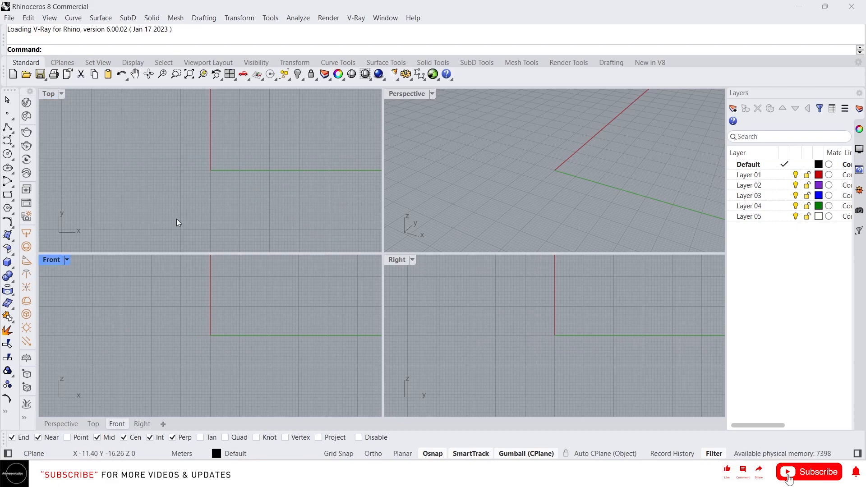
key("Ctrl+z")
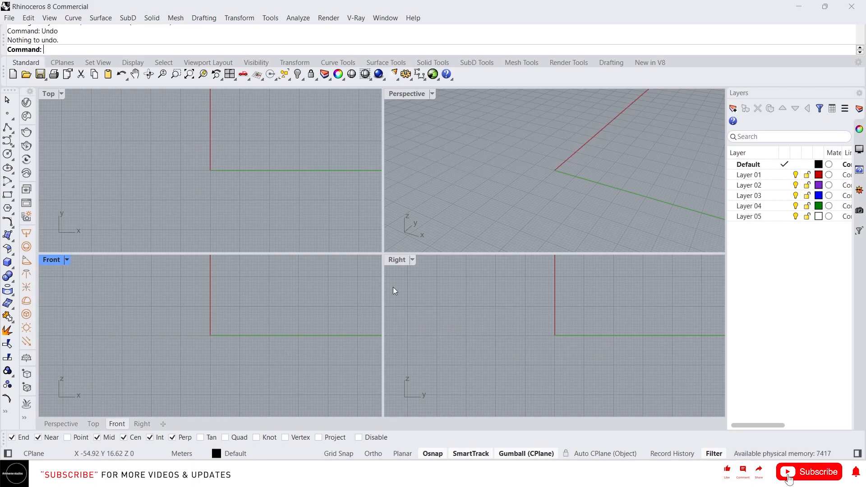
mouse_move(184, 323)
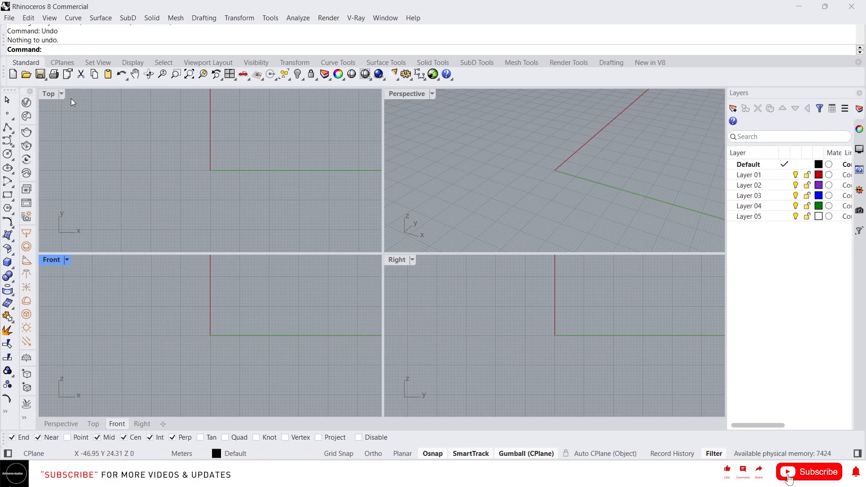
mouse_move(394, 282)
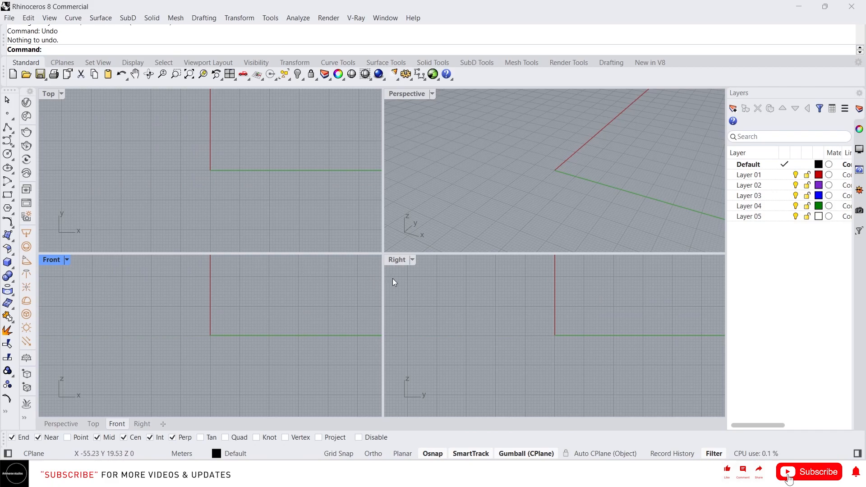
mouse_move(429, 158)
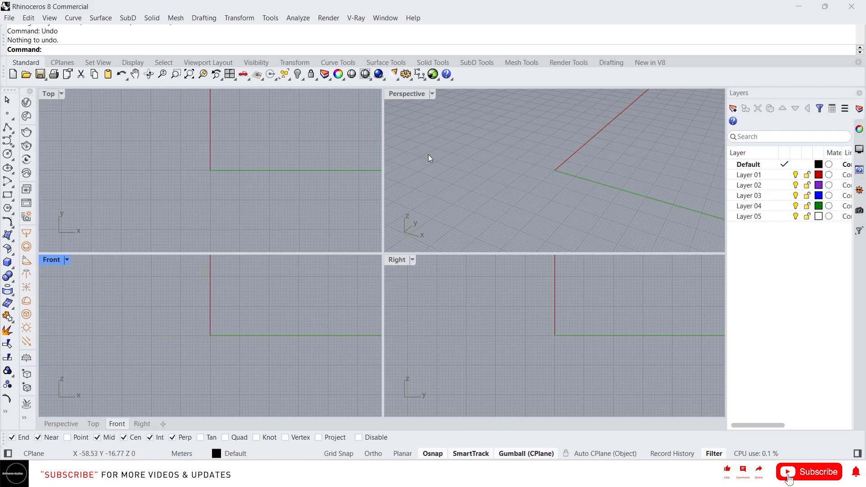
mouse_move(159, 317)
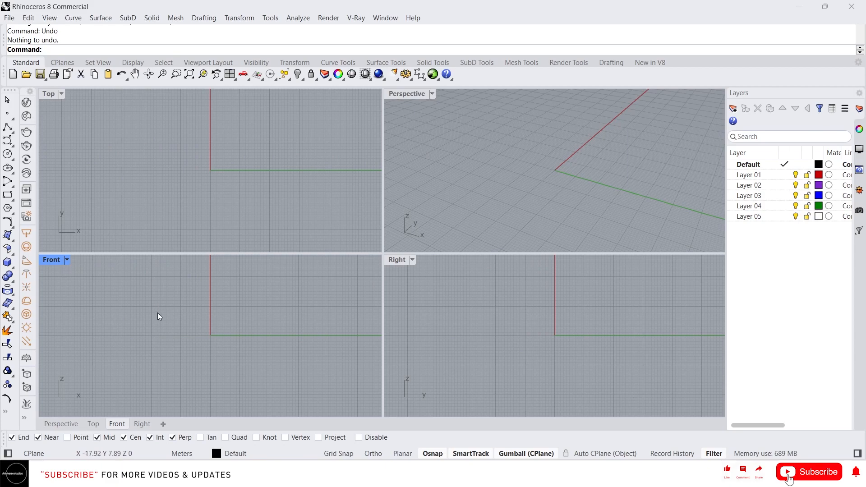
mouse_move(448, 324)
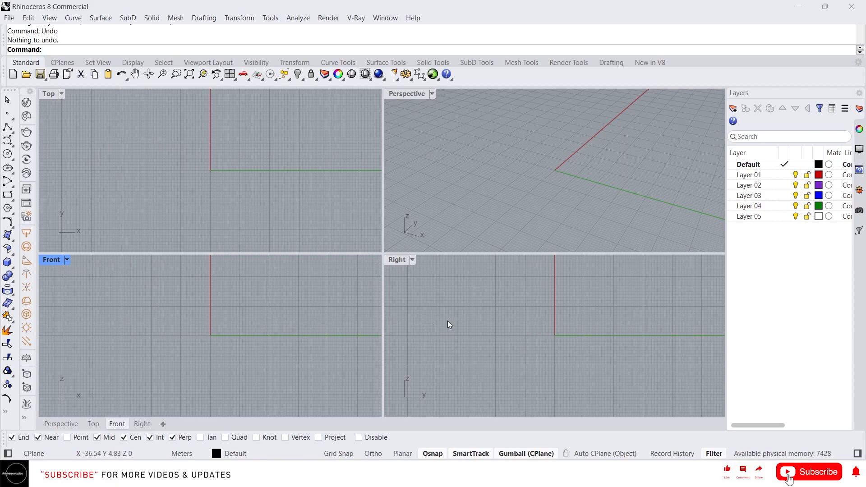
mouse_move(478, 142)
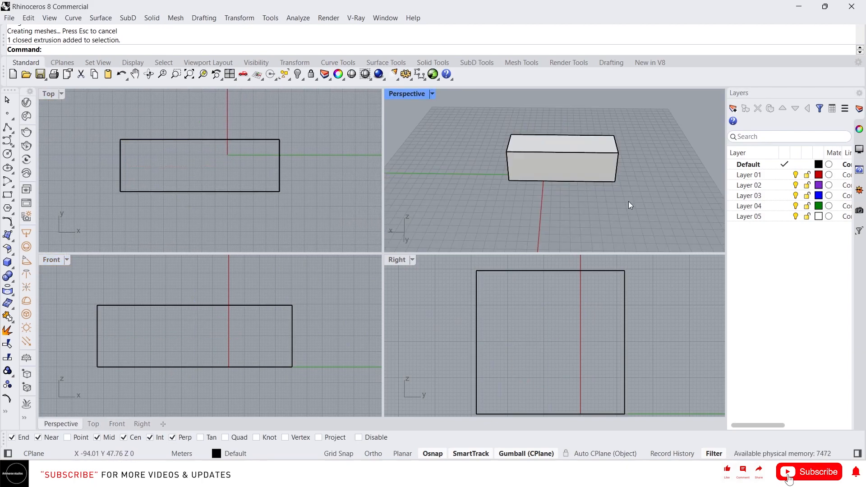
Start the Cone tool to place a cone beside the box.
left_click(8, 262)
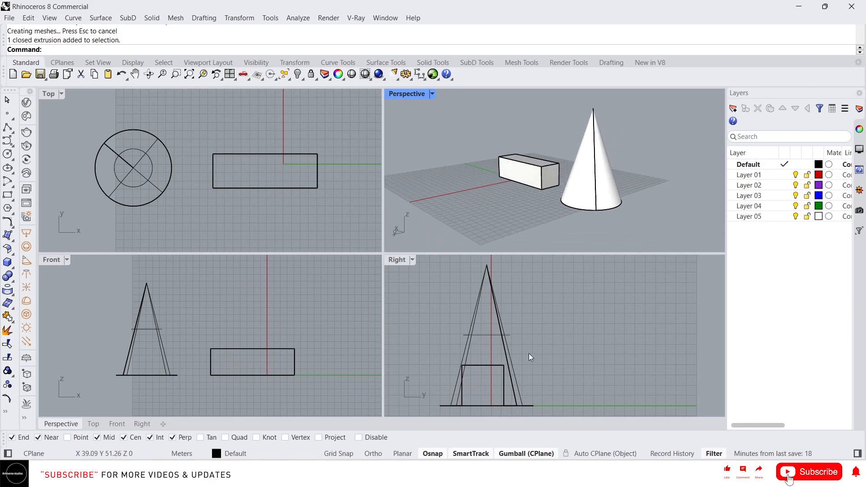
mouse_move(71, 128)
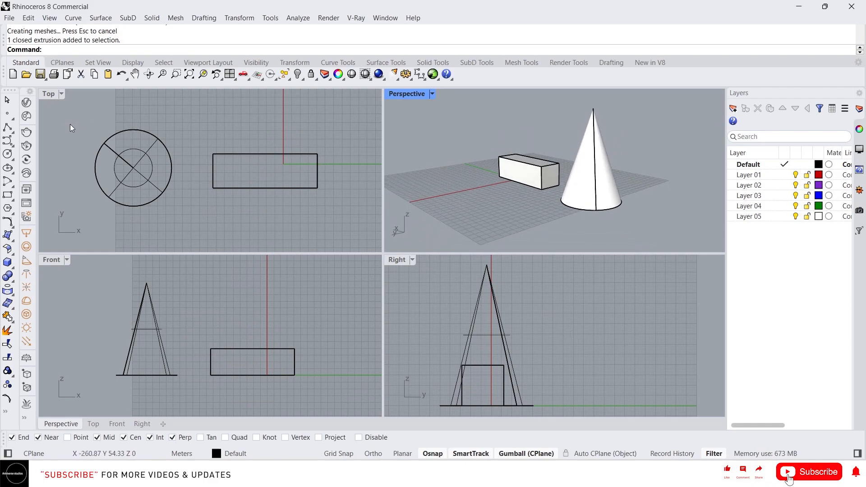
mouse_move(320, 367)
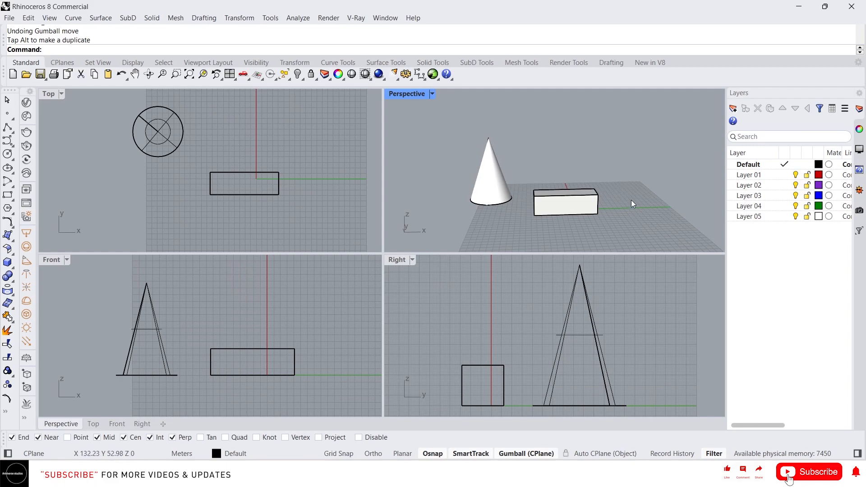
mouse_move(475, 189)
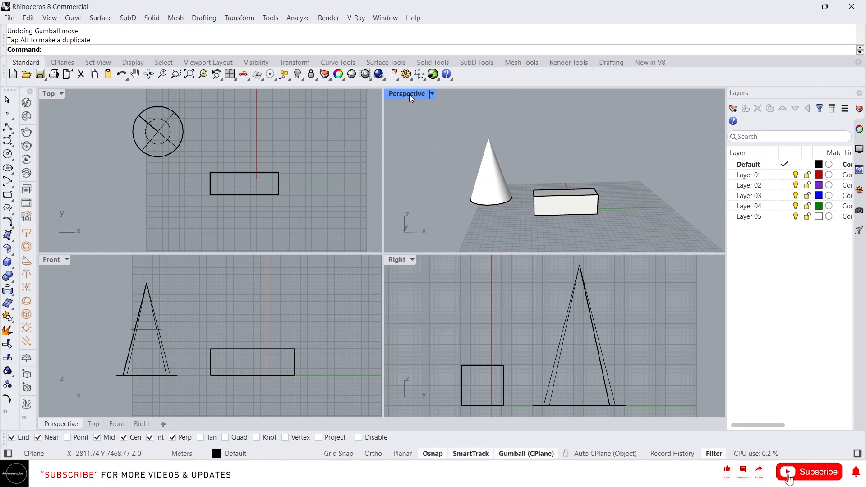
double_click(407, 94)
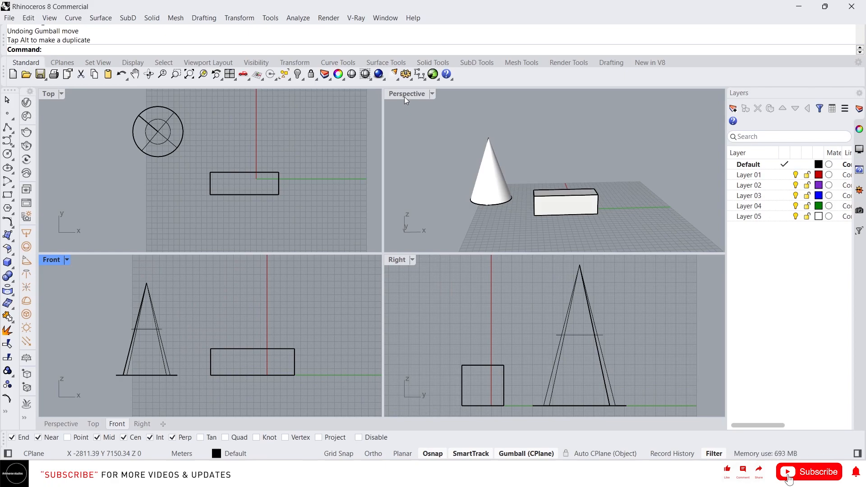
mouse_move(500, 138)
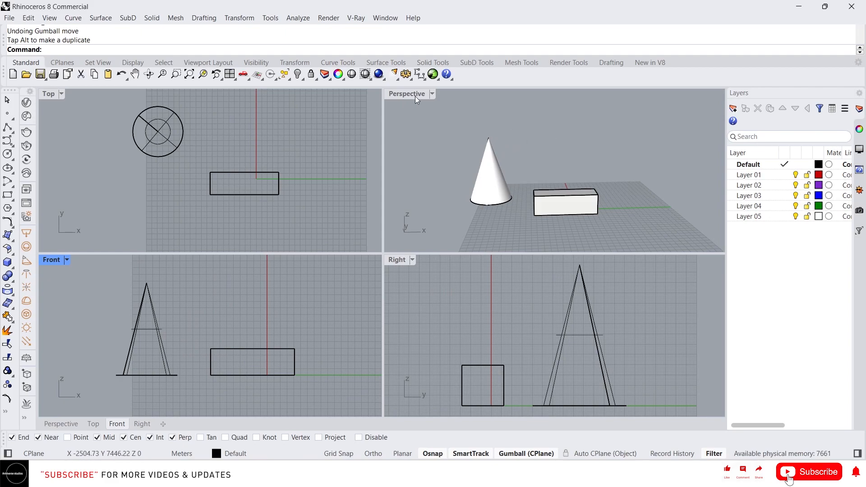
double_click(407, 93)
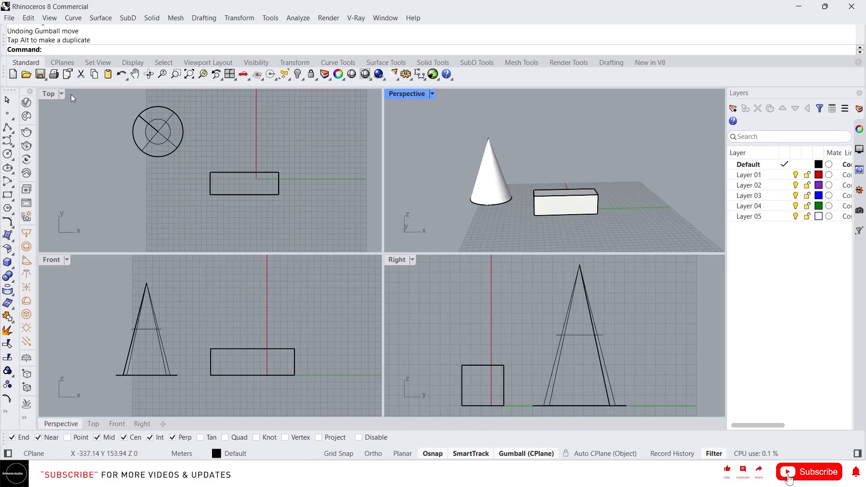
double_click(48, 93)
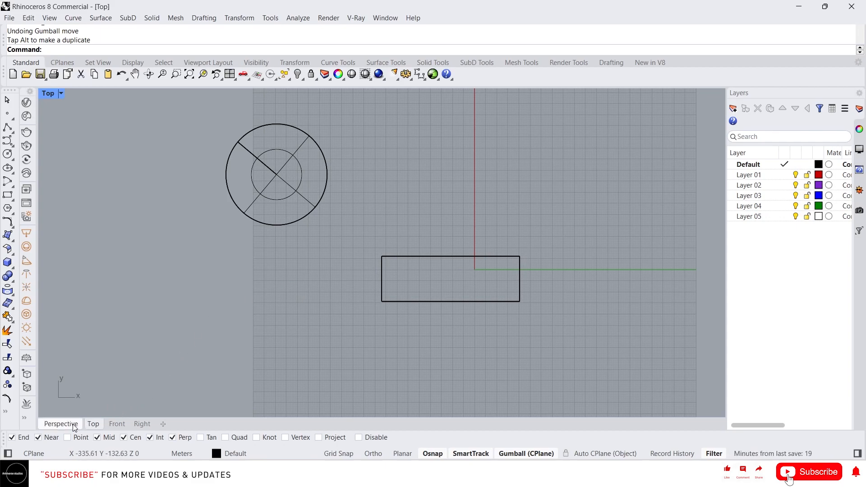
View Right maximized, return to four views, and orbit Perspective around the box and cone.
left_click(93, 424)
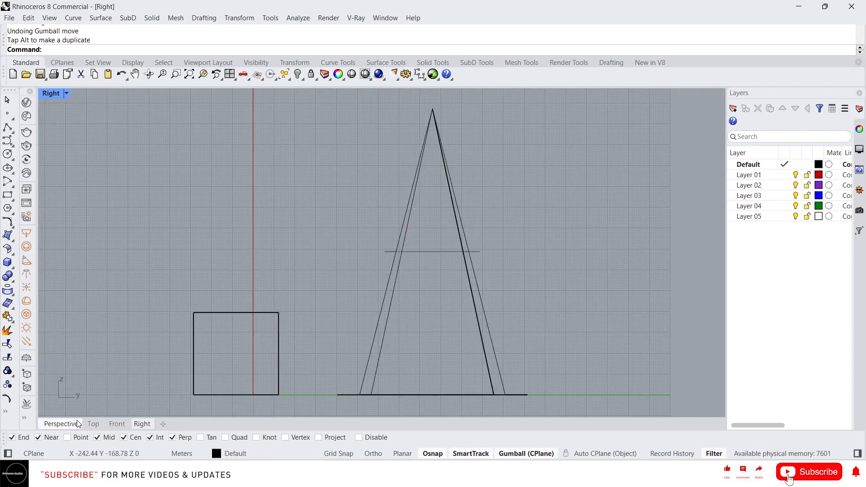
left_click(61, 424)
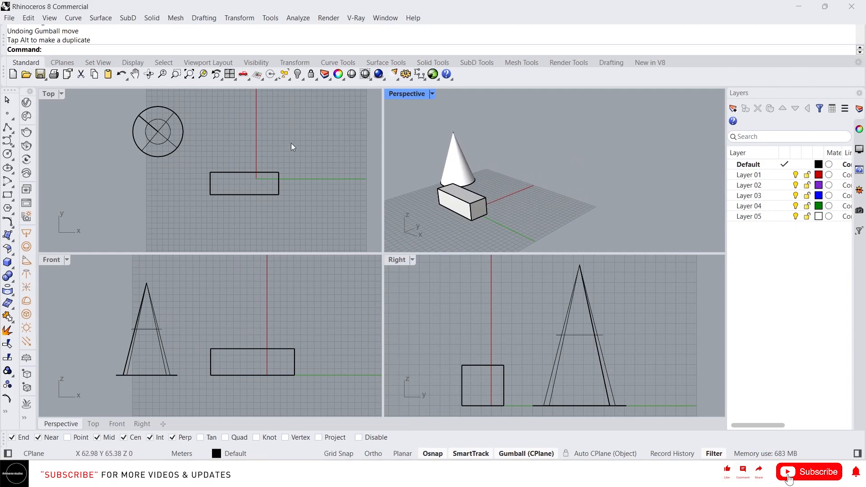
left_click_drag(293, 146, 243, 163)
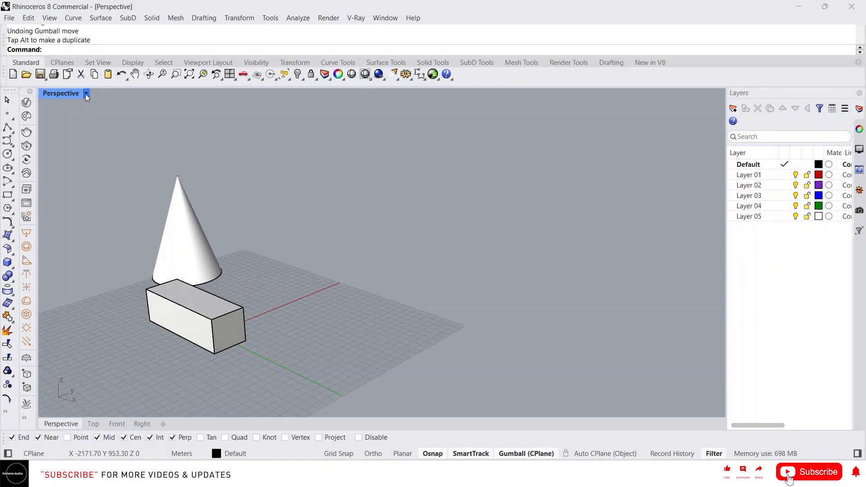
Set the Perspective viewport display mode to Rendered via its title menu.
left_click(86, 93)
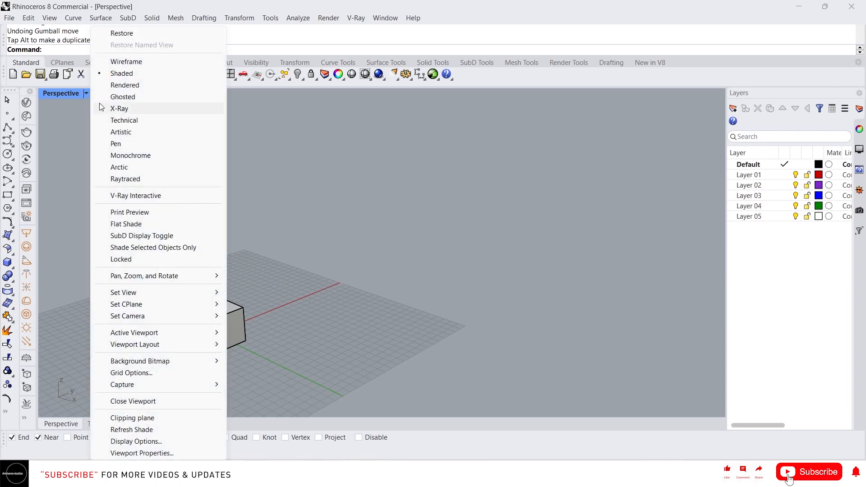
mouse_move(160, 336)
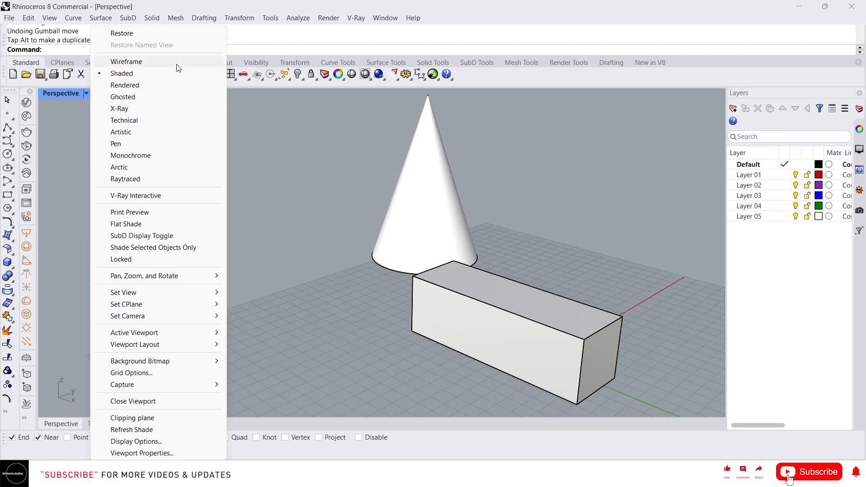
mouse_move(179, 75)
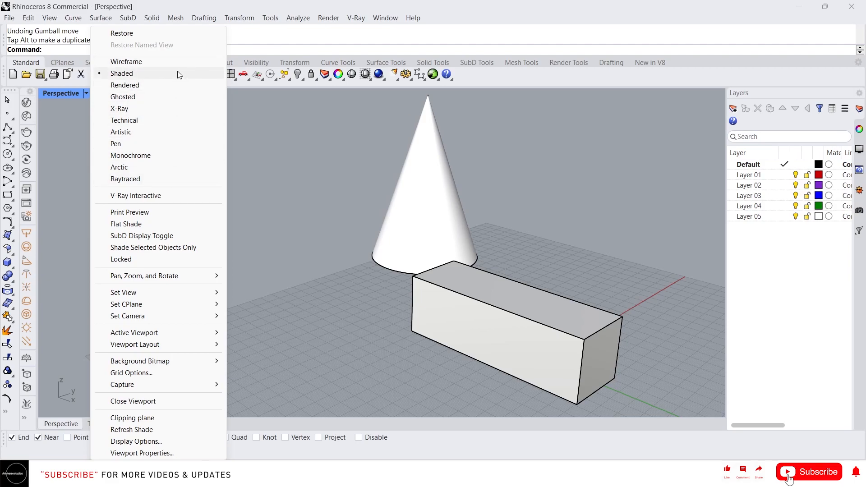
mouse_move(162, 68)
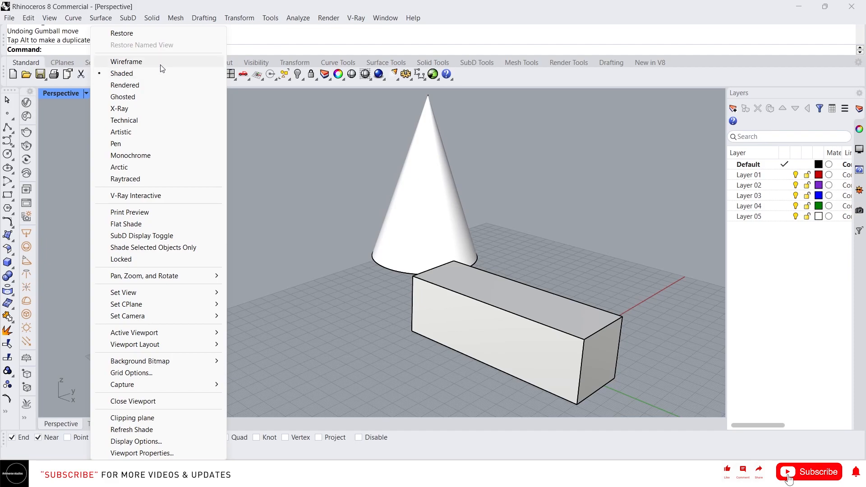
left_click(126, 61)
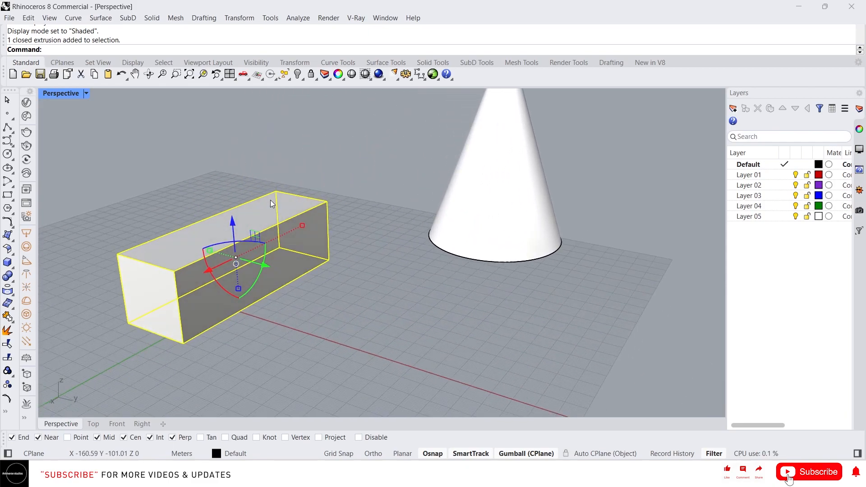
left_click(387, 143)
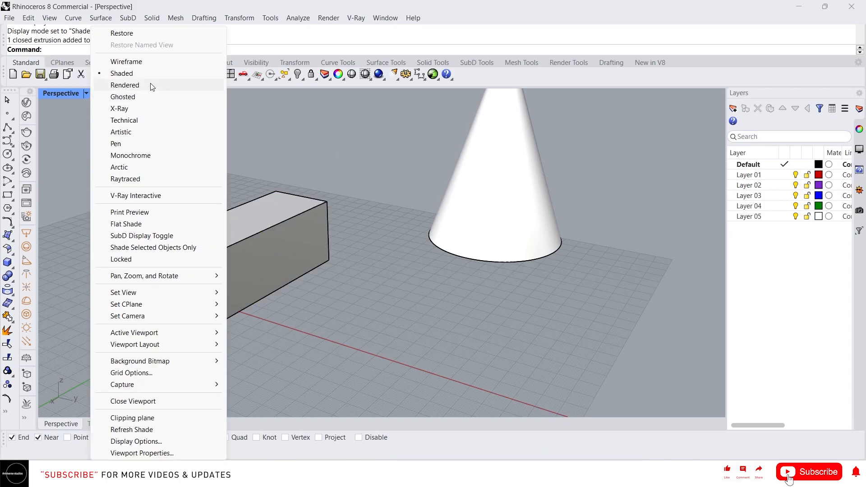
left_click(125, 84)
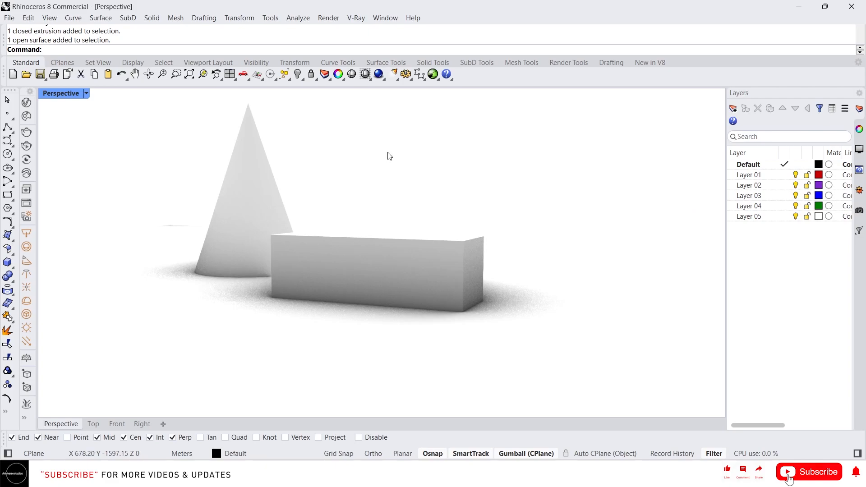
mouse_move(369, 184)
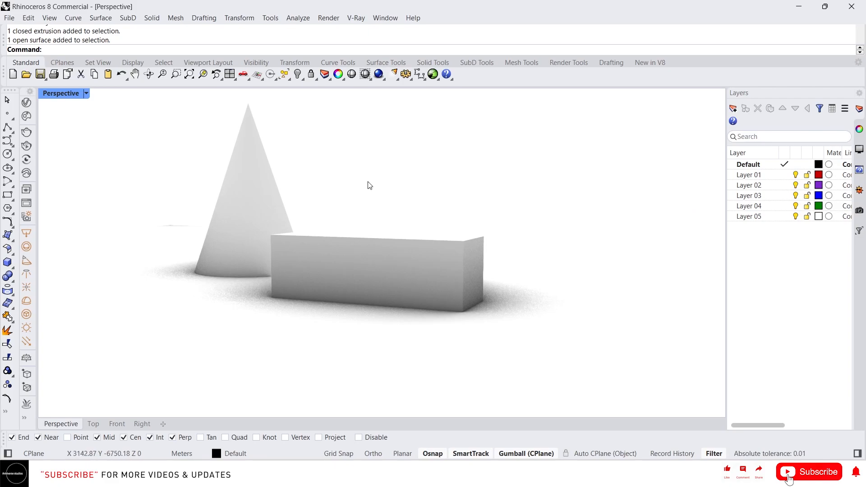
Cycle the Perspective display through Ghosted, Monochrome and another mode toward Raytraced.
left_click(86, 94)
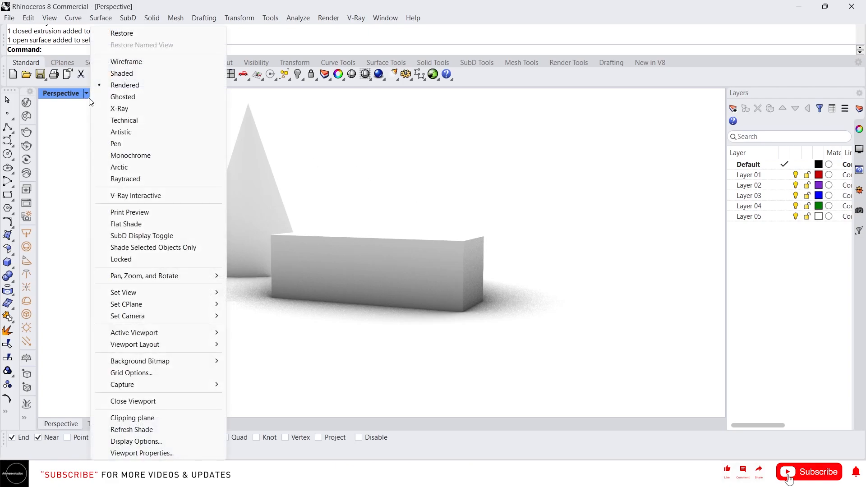
left_click(123, 97)
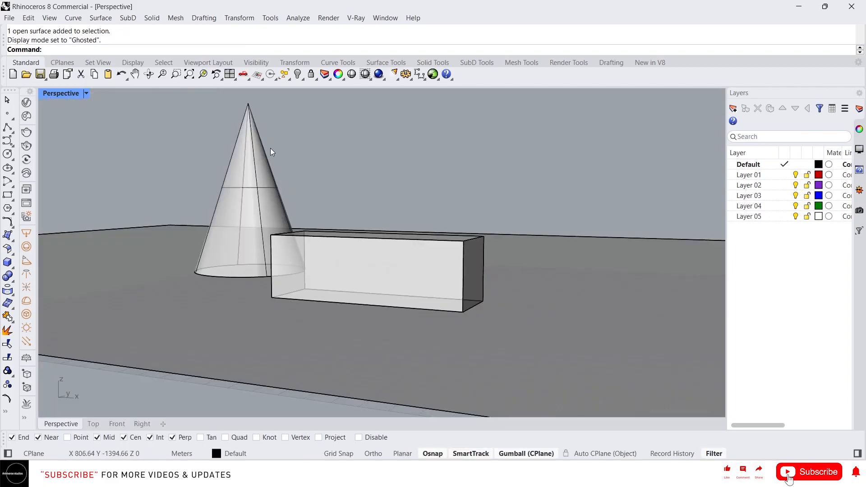
mouse_move(263, 161)
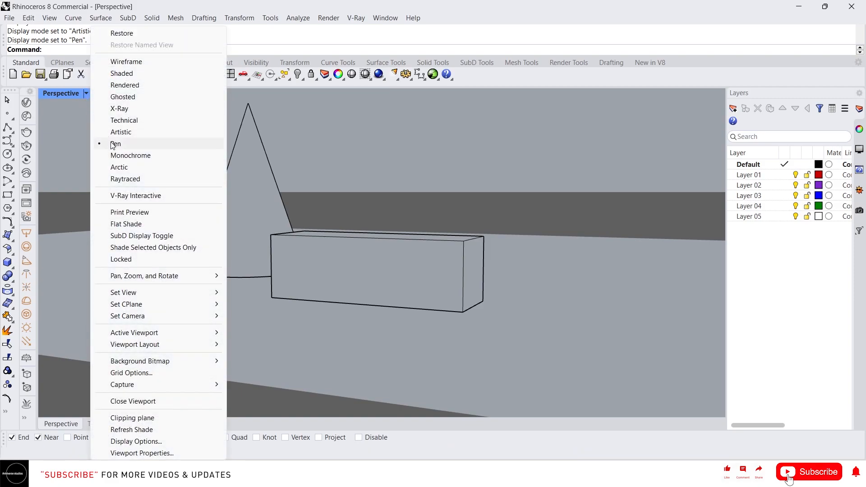
left_click(131, 156)
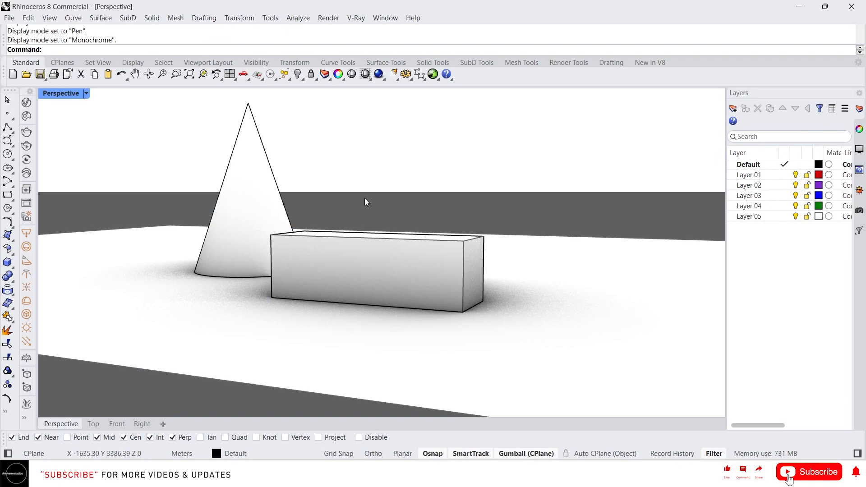
left_click(86, 93)
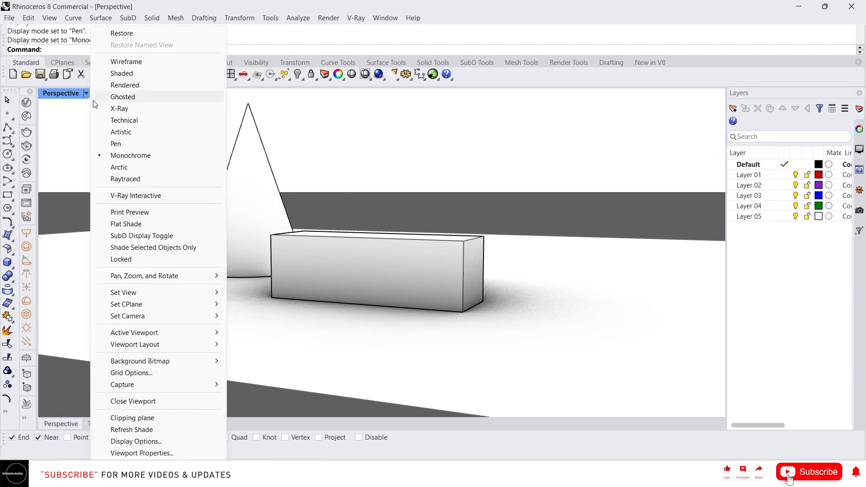
left_click(119, 167)
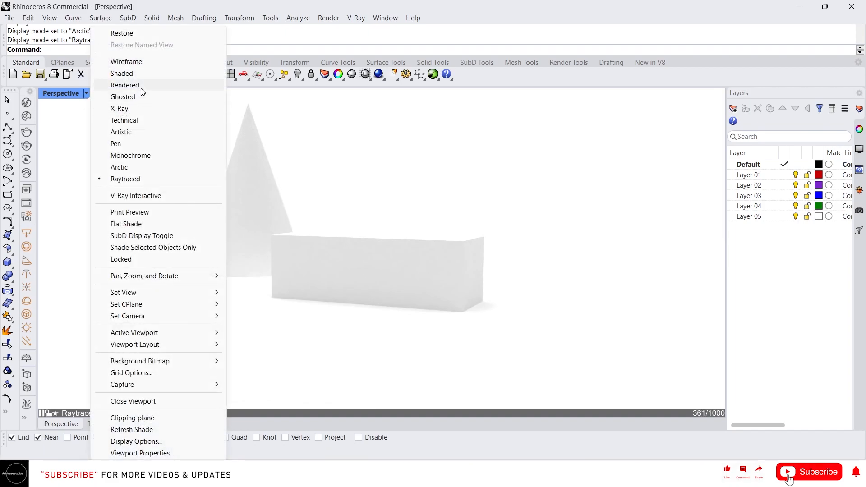
Switch the Perspective viewport back to Shaded display.
left_click(122, 73)
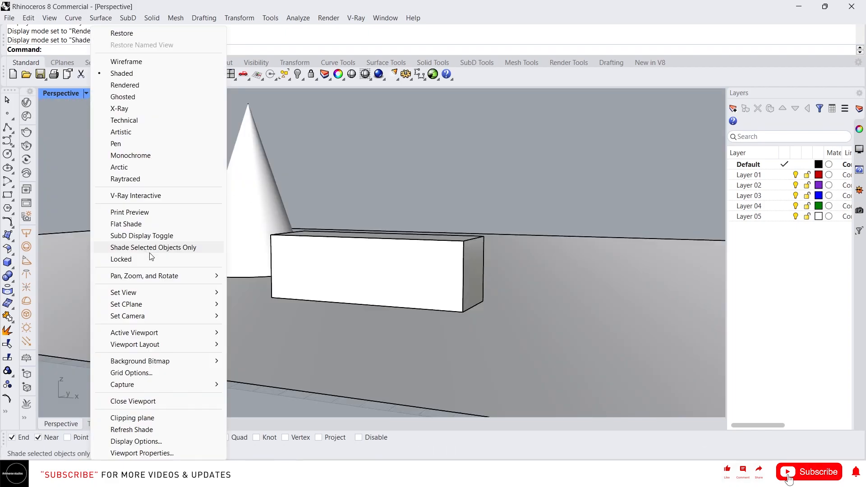
mouse_move(150, 230)
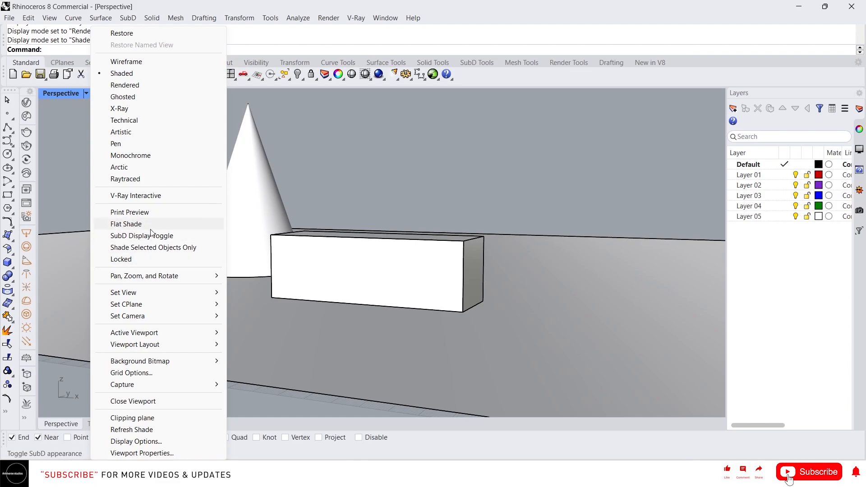
mouse_move(168, 207)
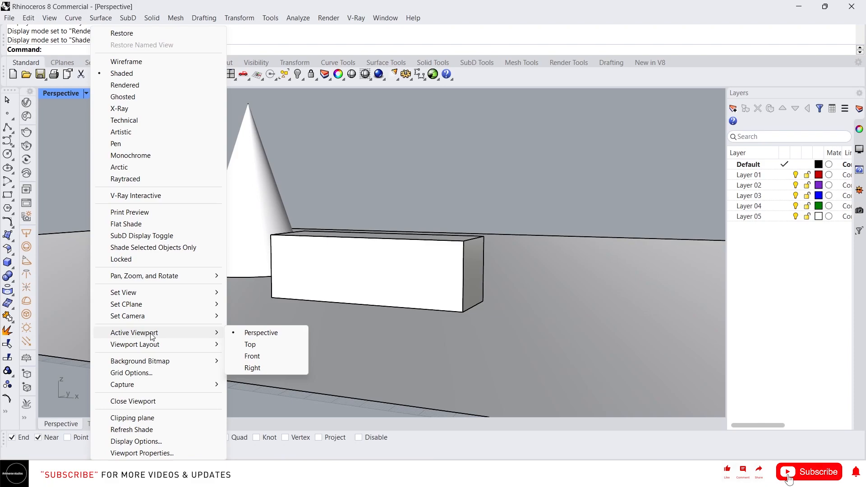
mouse_move(239, 349)
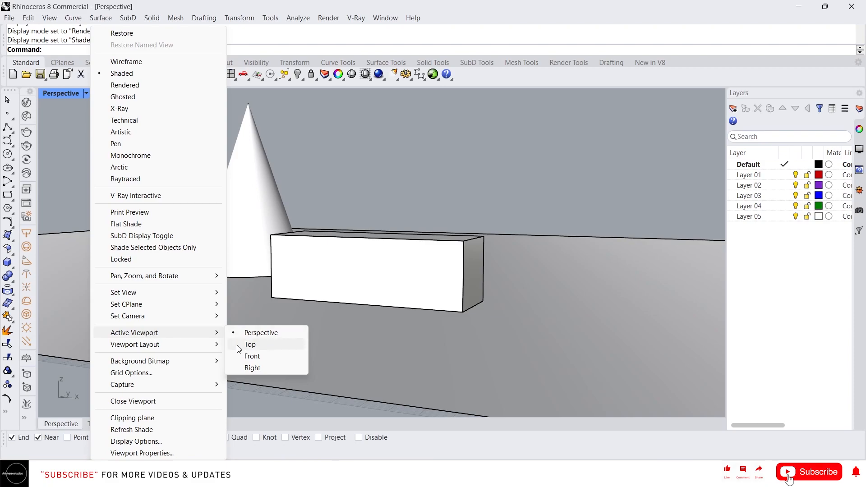
mouse_move(198, 338)
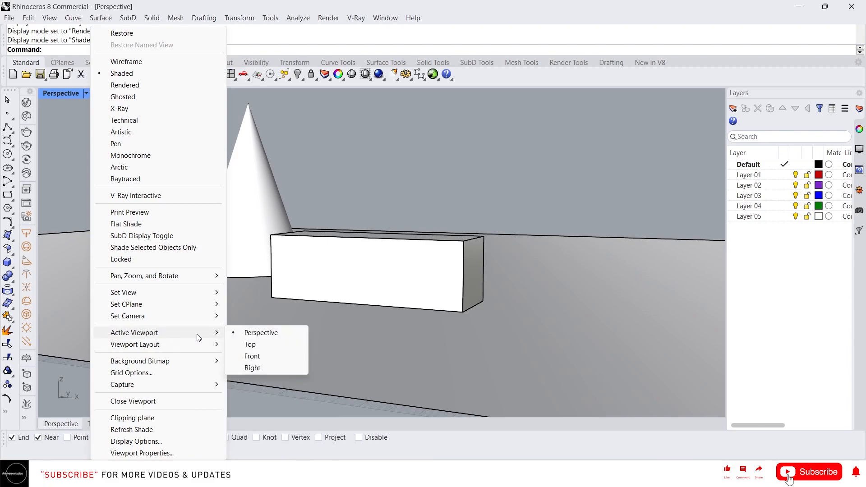
Make Top the active viewport, then restore the 4 Viewports layout.
left_click(250, 345)
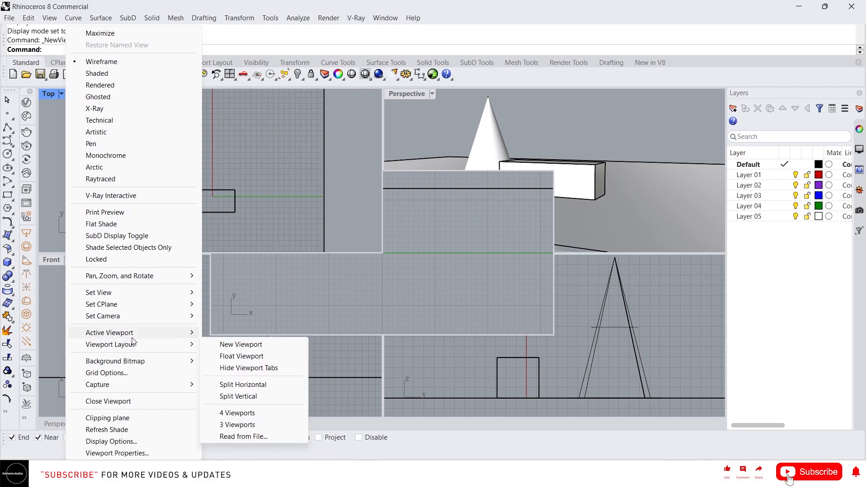
mouse_move(253, 369)
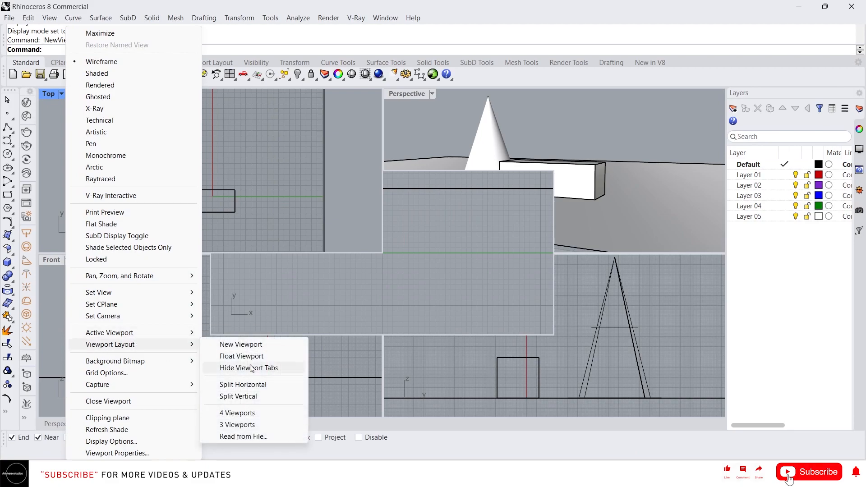
mouse_move(250, 416)
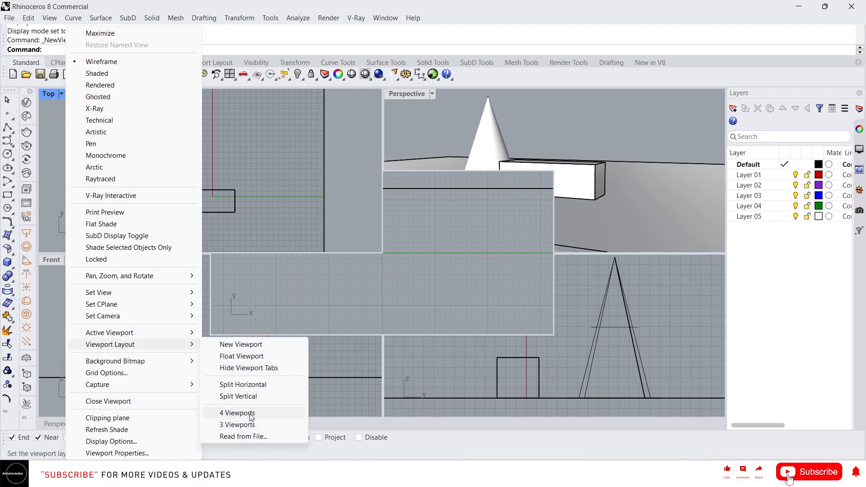
left_click(236, 413)
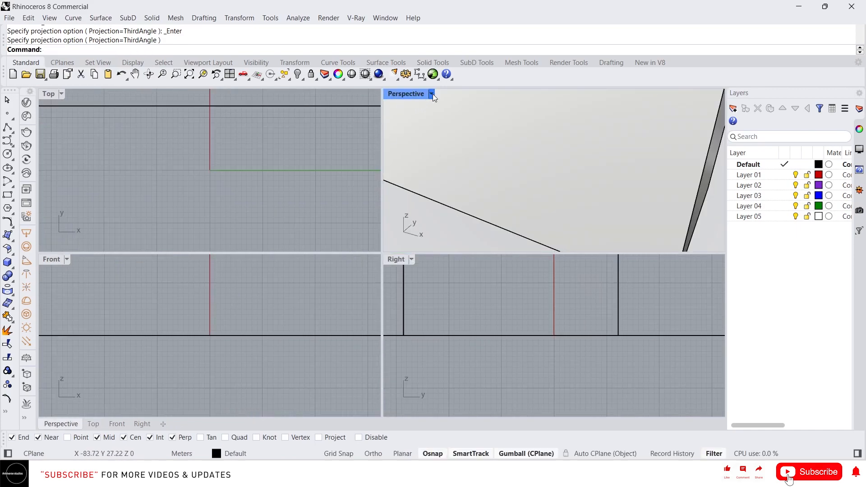
left_click(431, 94)
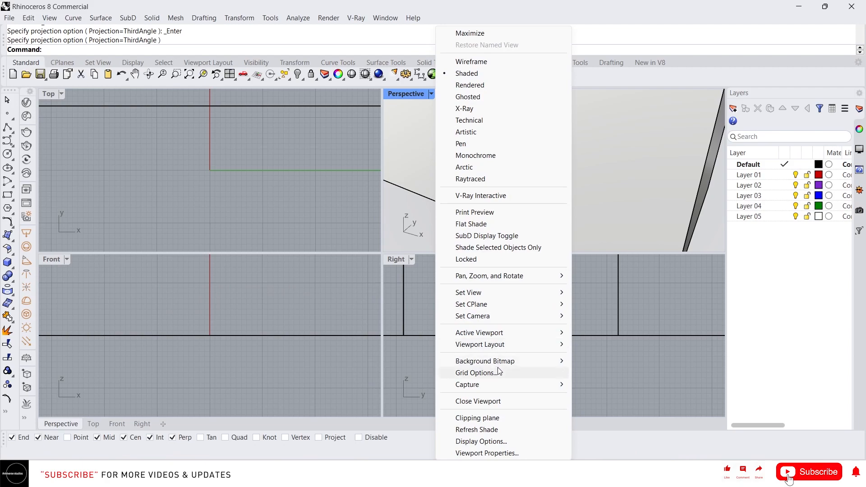
mouse_move(478, 401)
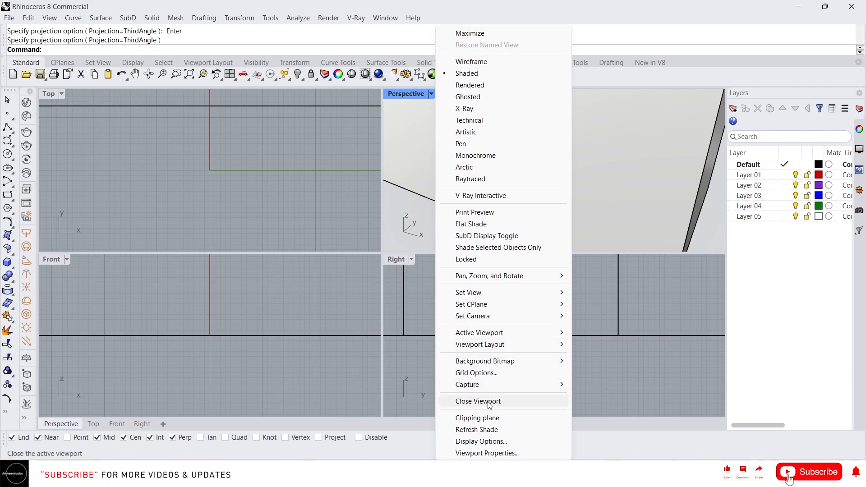
Close the Perspective viewport, restore four viewports, try the 3 Viewports layout, then return to four.
left_click(478, 401)
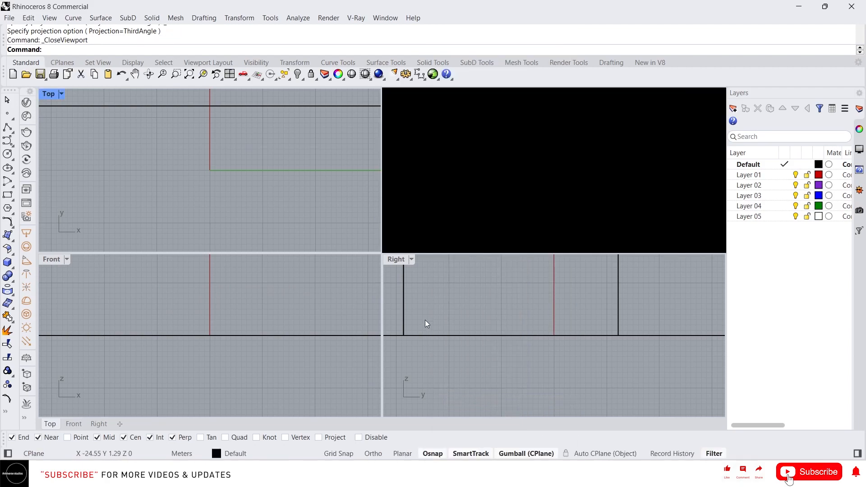
mouse_move(287, 338)
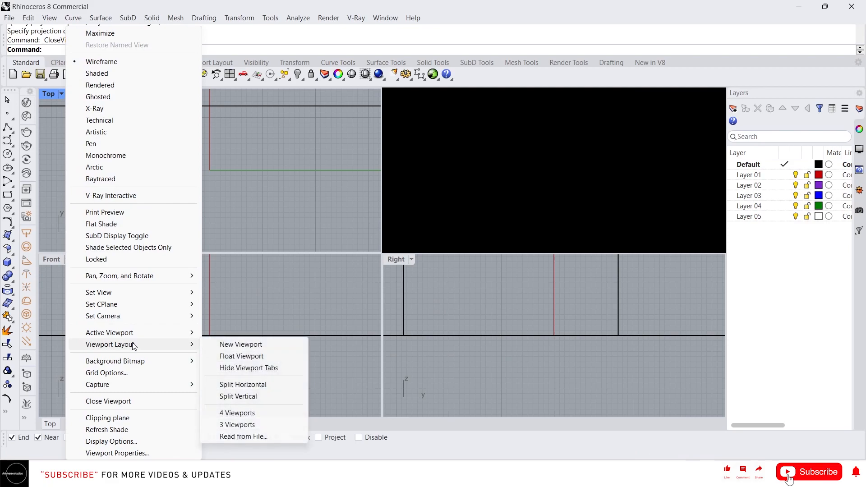
left_click(237, 413)
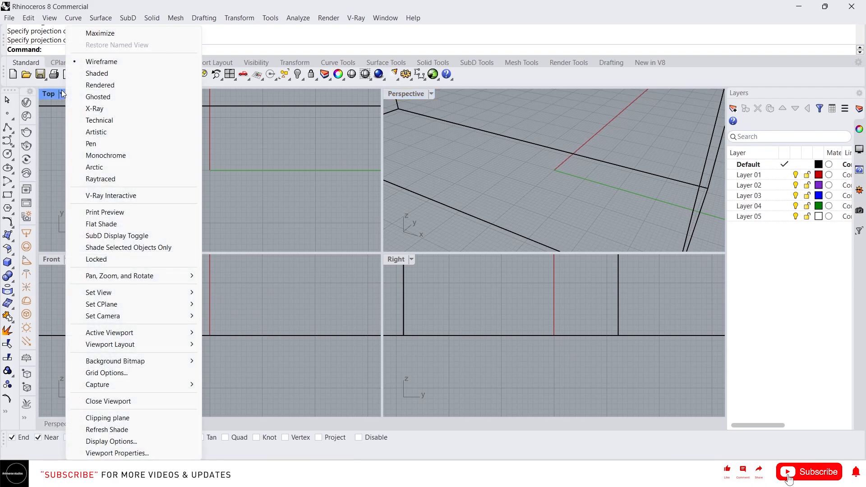
left_click(110, 345)
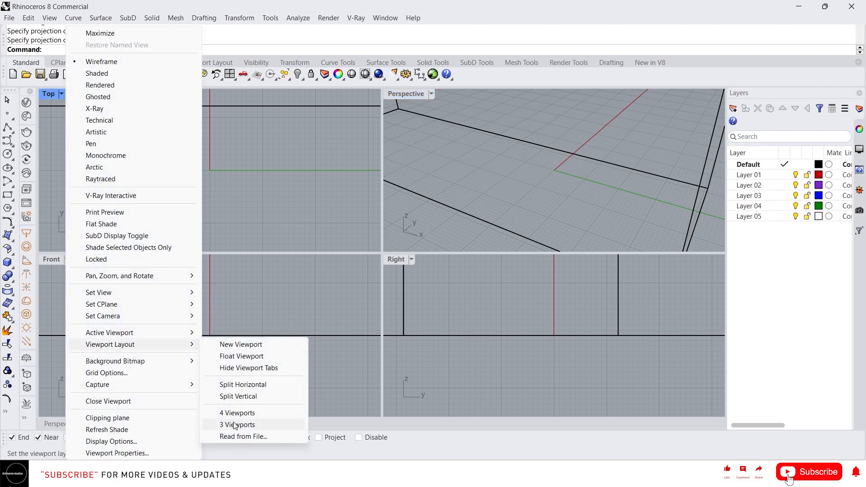
left_click(238, 424)
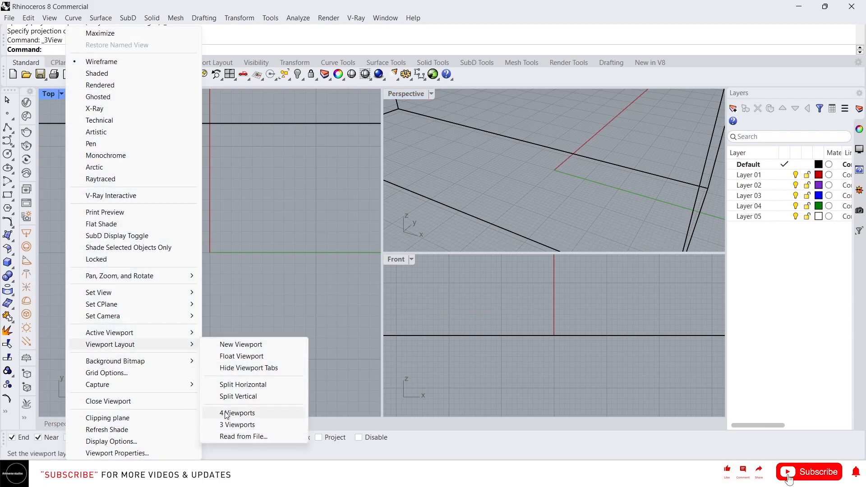
left_click(237, 413)
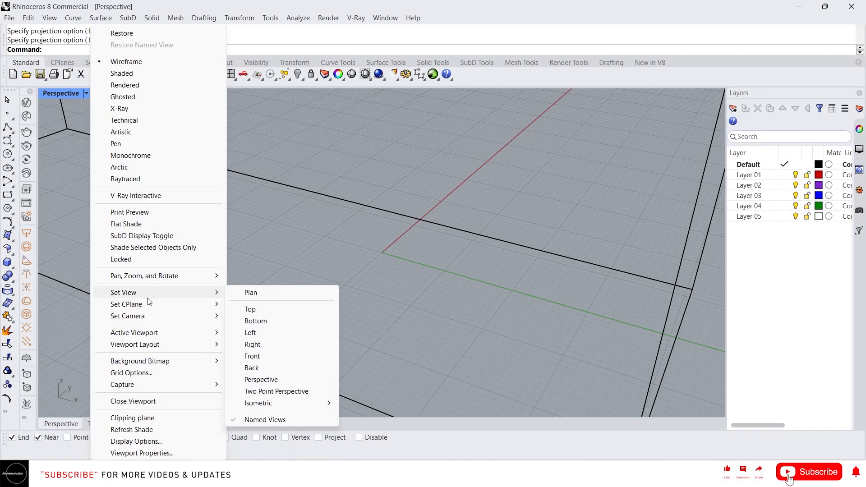
mouse_move(263, 310)
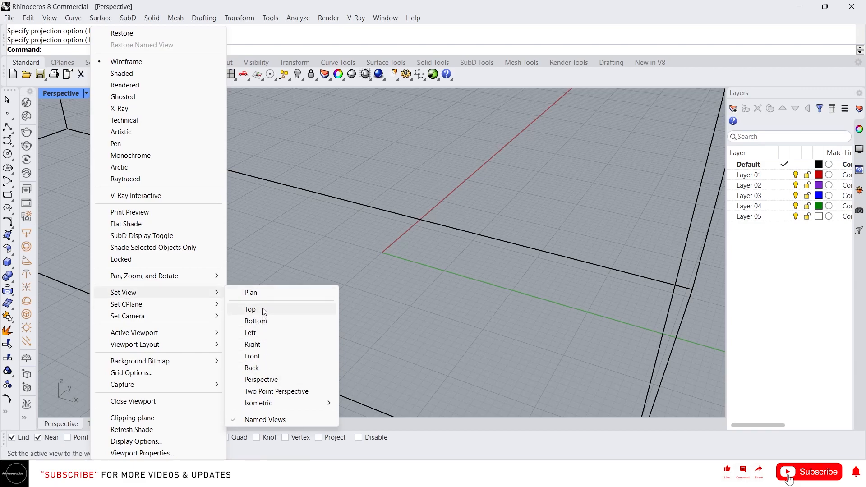
mouse_move(274, 361)
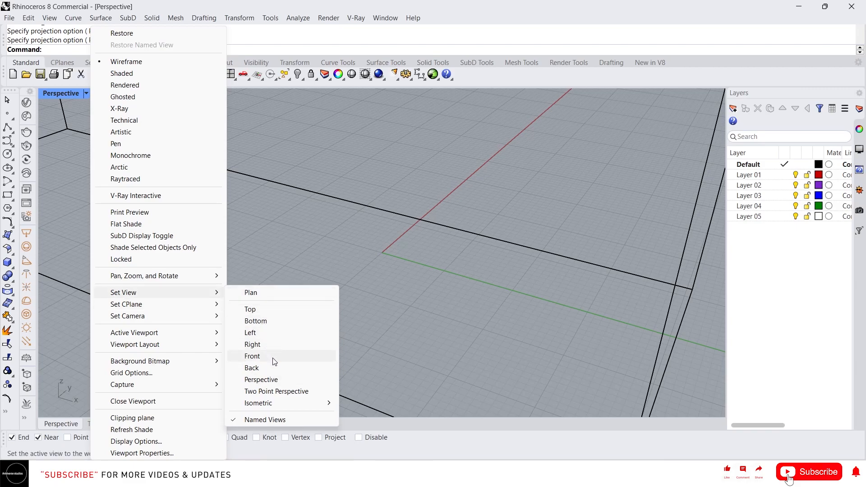
mouse_move(281, 385)
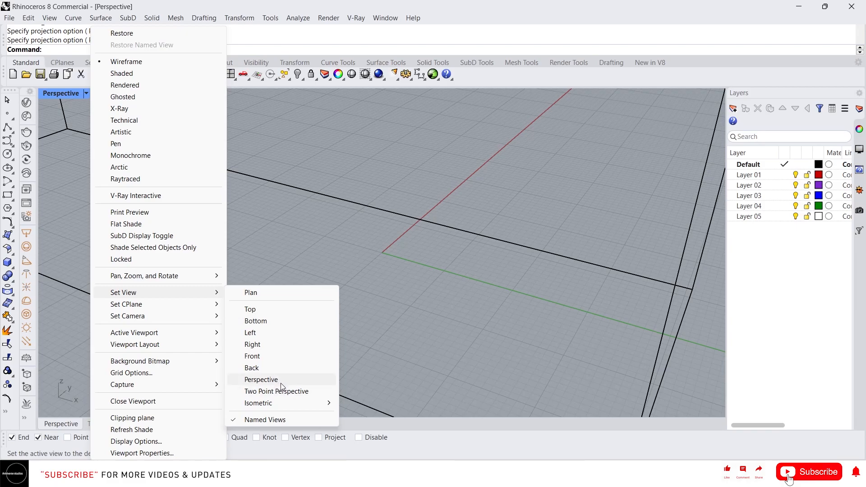
mouse_move(255, 321)
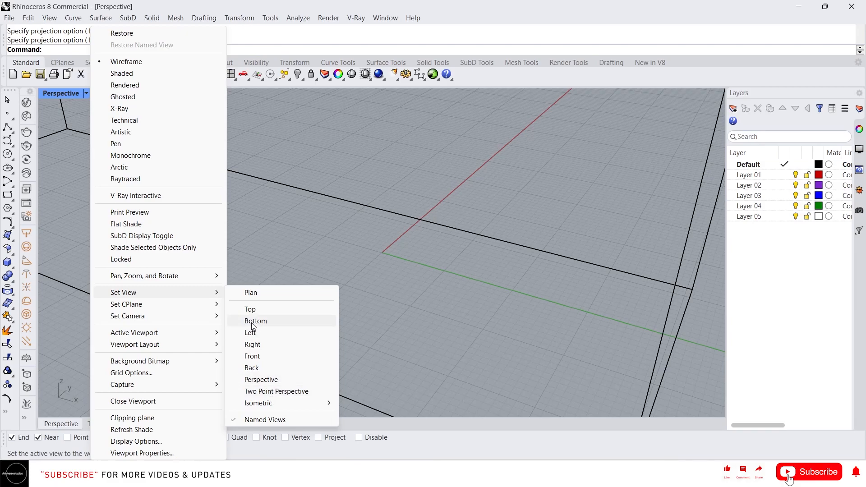
Set the viewport to the Bottom view of the box and cone.
left_click(256, 321)
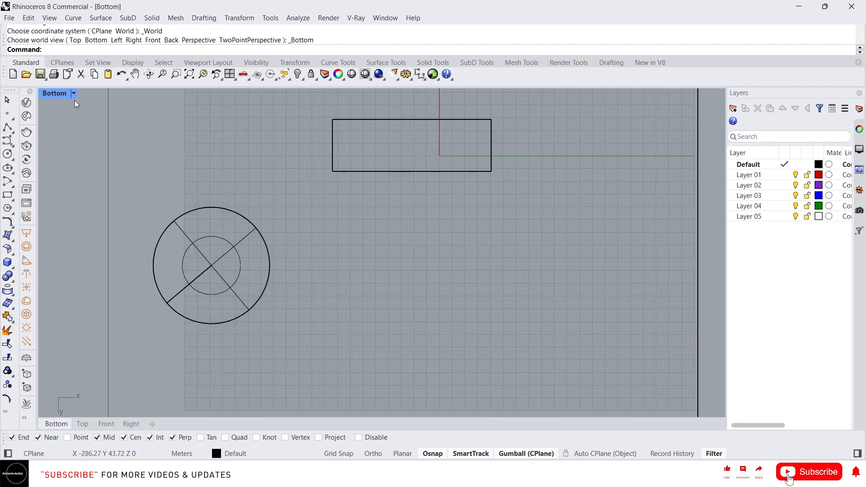